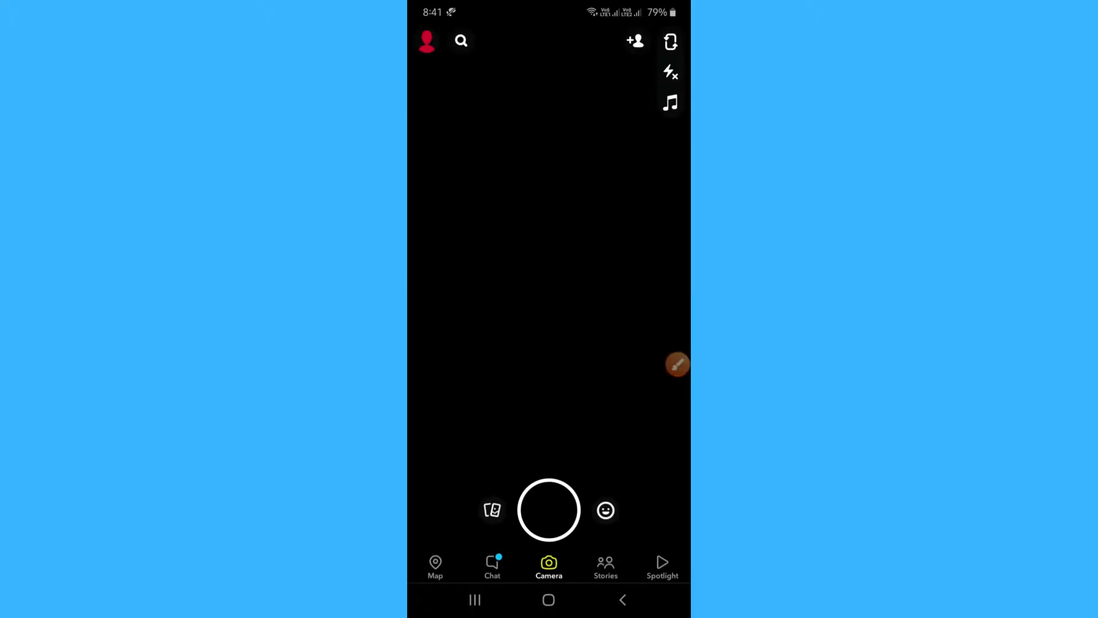
Open your own profile page from the avatar on the camera screen.
click(426, 40)
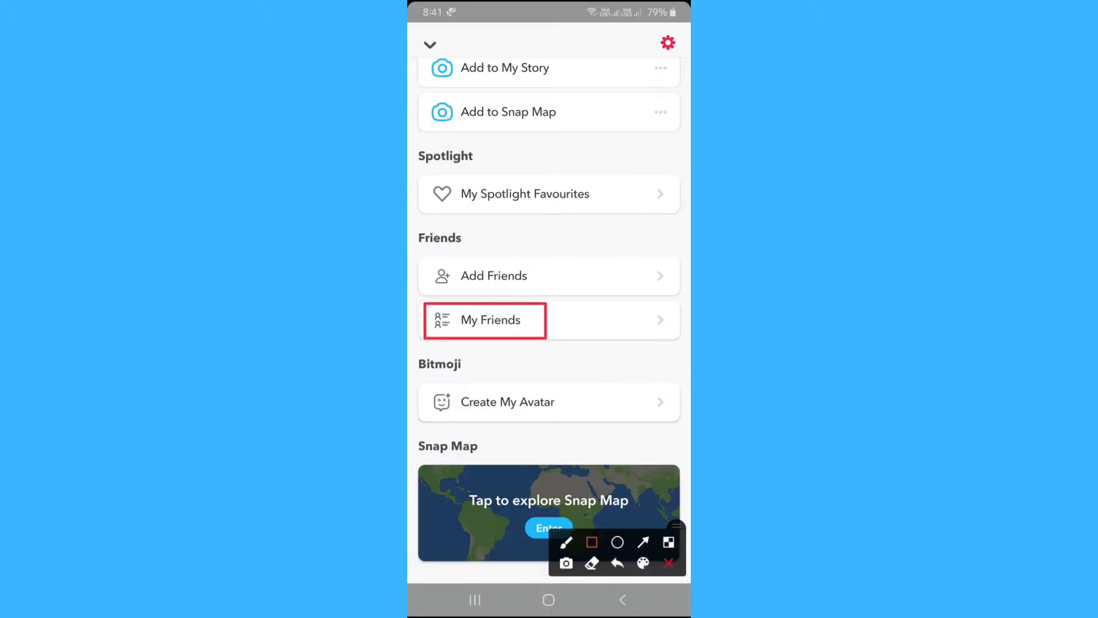
Open My Friends, then send a captured snap to the selected friend.
click(490, 320)
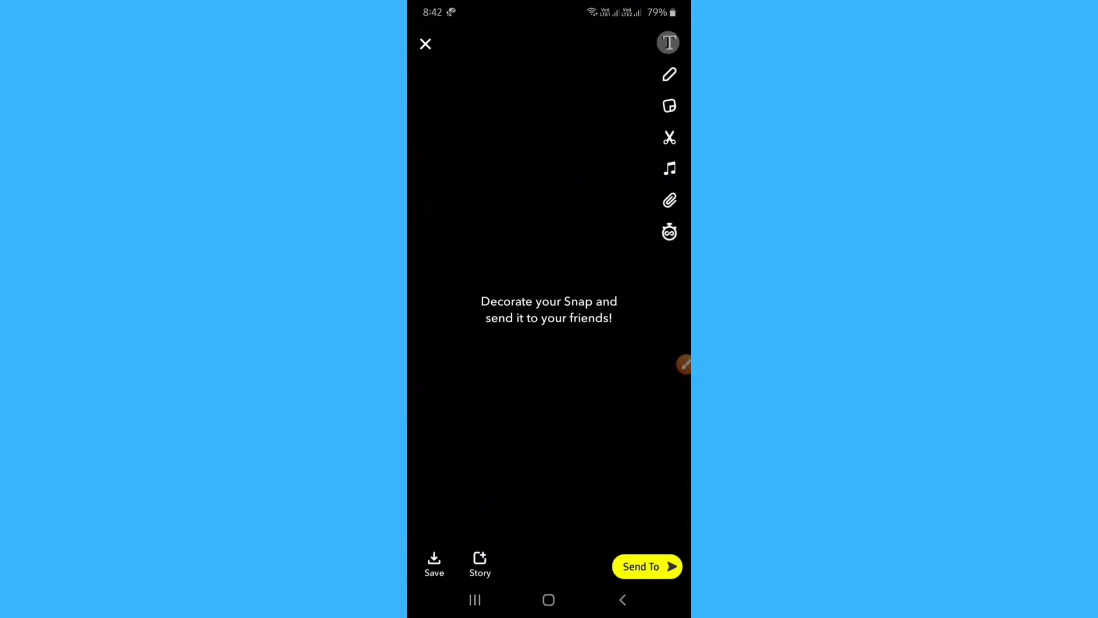
click(646, 565)
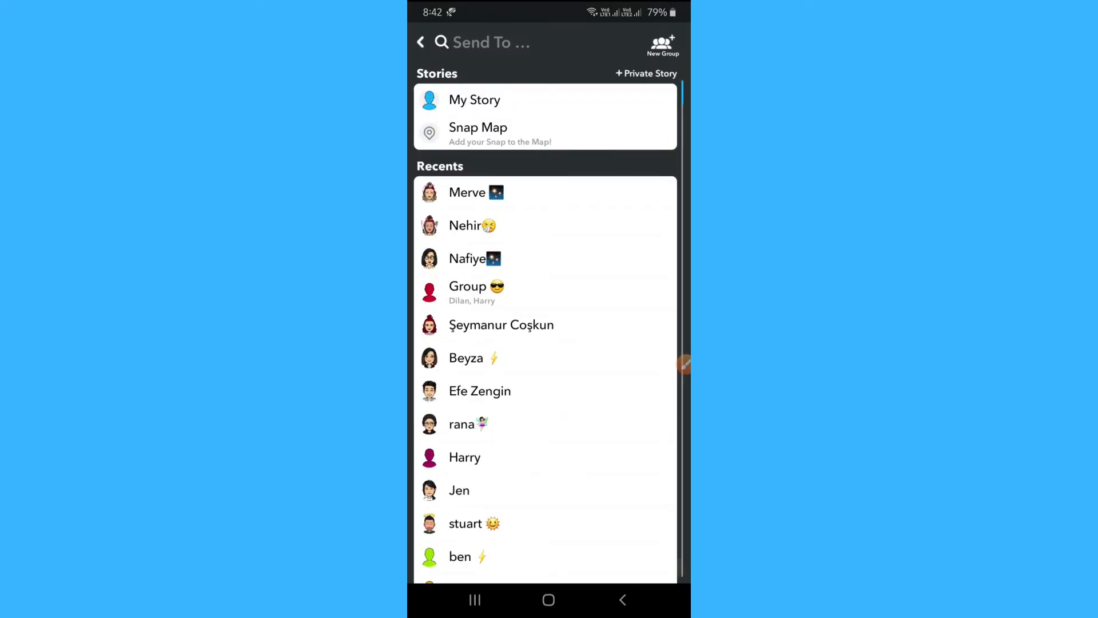
click(464, 457)
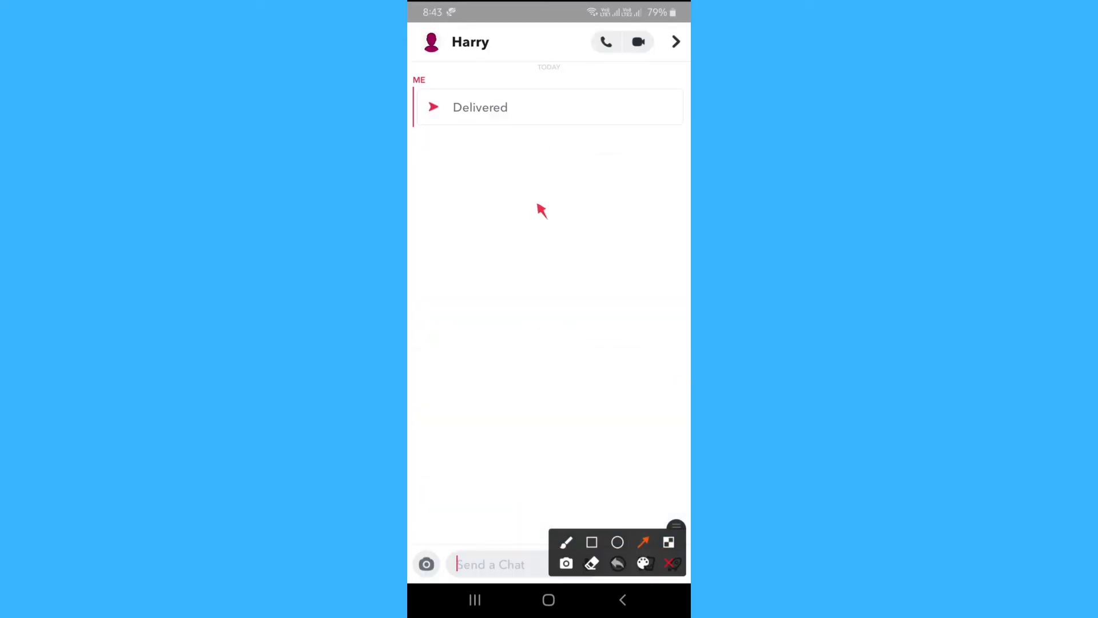